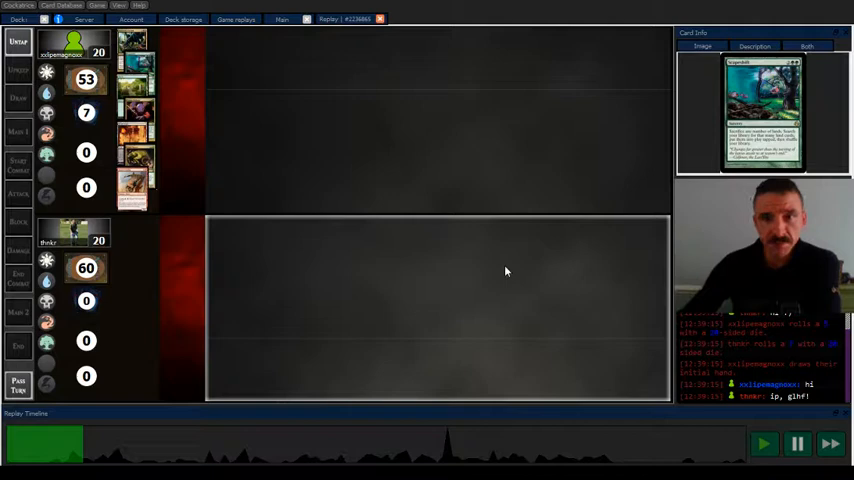
Step: Start replay playback so the opening turns run and first cards hit the battlefield
left_click(764, 444)
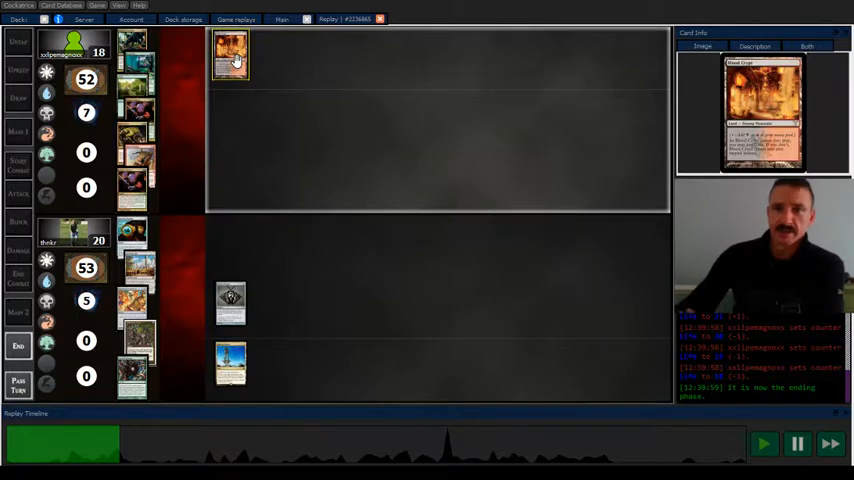
mouse_move(600, 292)
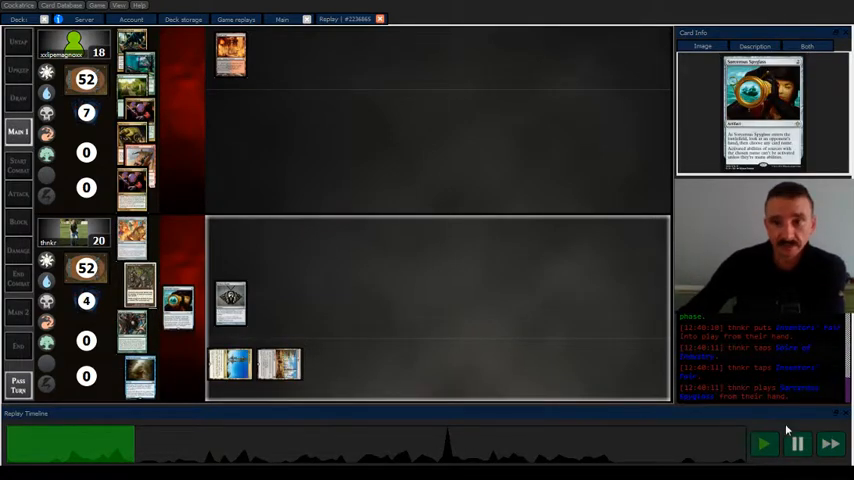
left_click(798, 444)
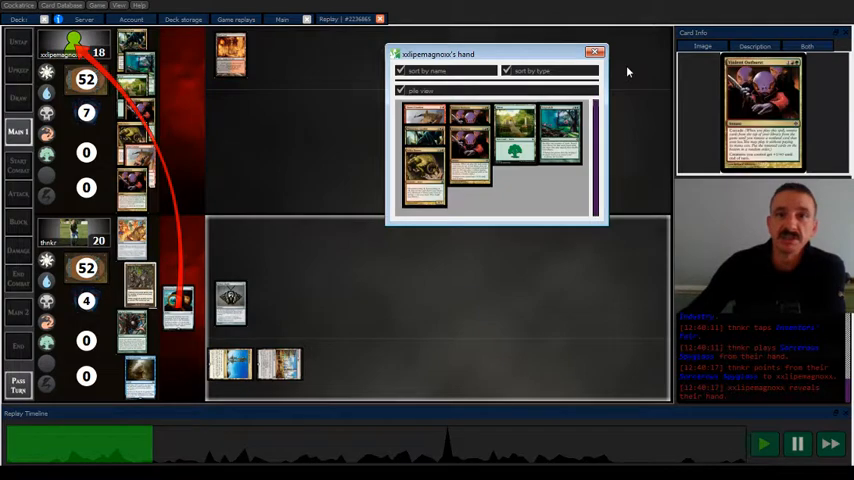
Step: Dismiss the revealed hand window and resume playback from the timeline
left_click(596, 52)
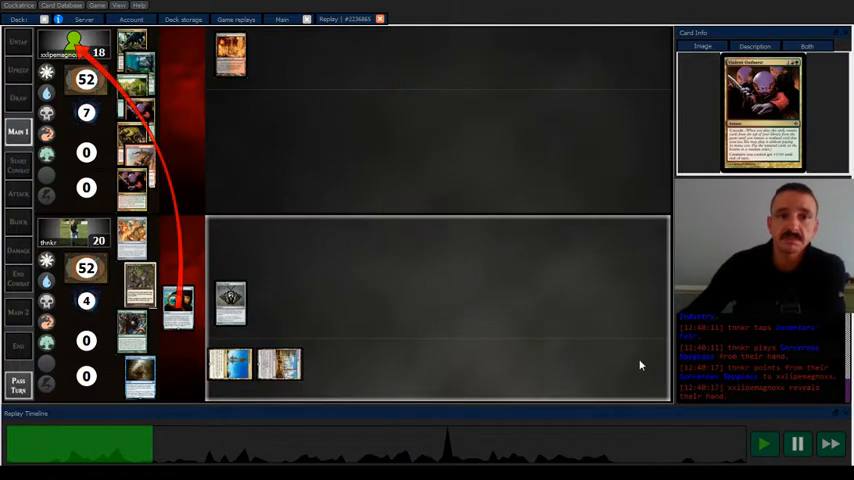
left_click(798, 444)
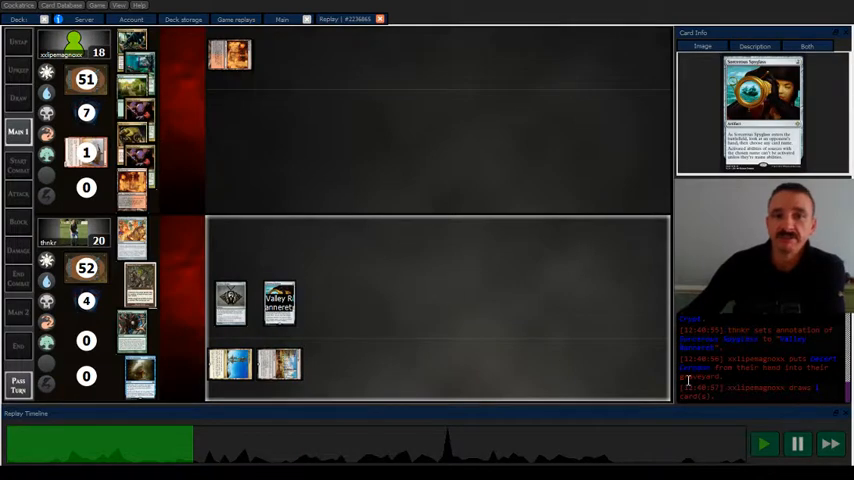
Step: Keep playback running through several turns until both battlefields are crowded
left_click(798, 444)
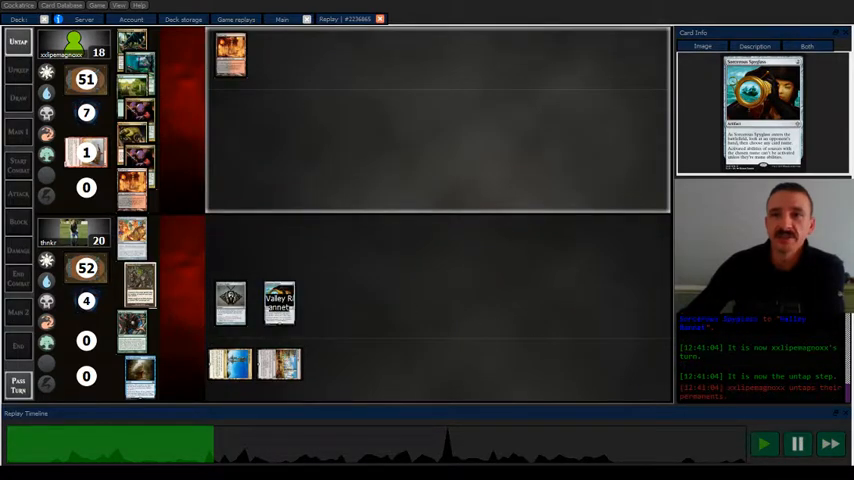
left_click(796, 444)
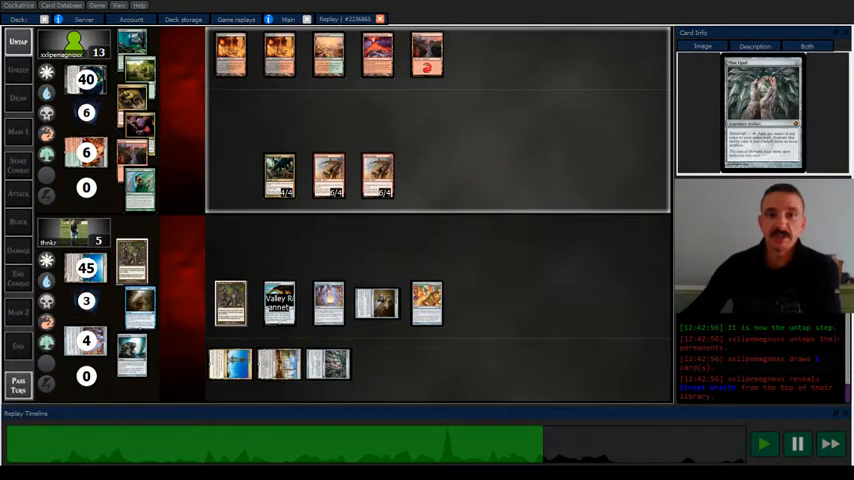
Step: Fast-forward the replay twice so the top player's row of creatures grows longer
left_click(796, 444)
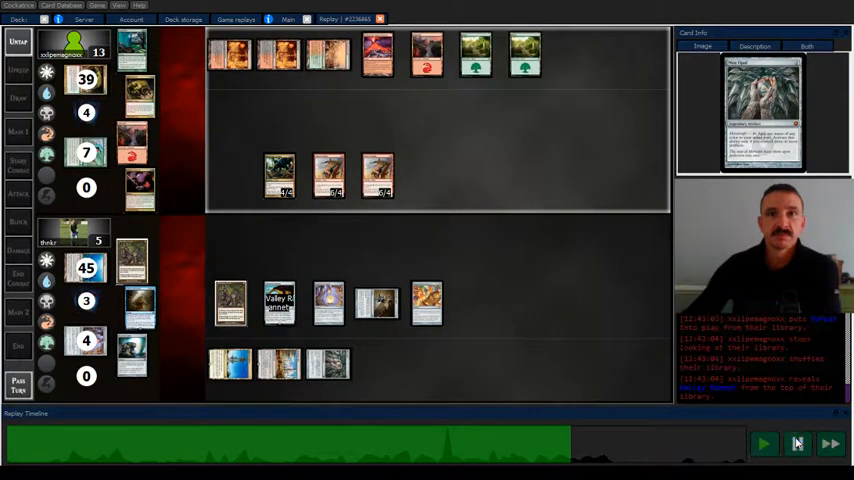
left_click(764, 444)
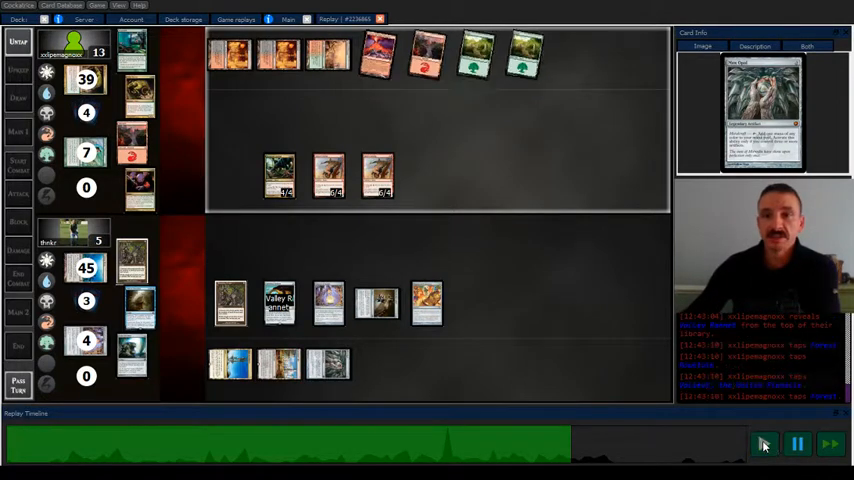
left_click(764, 444)
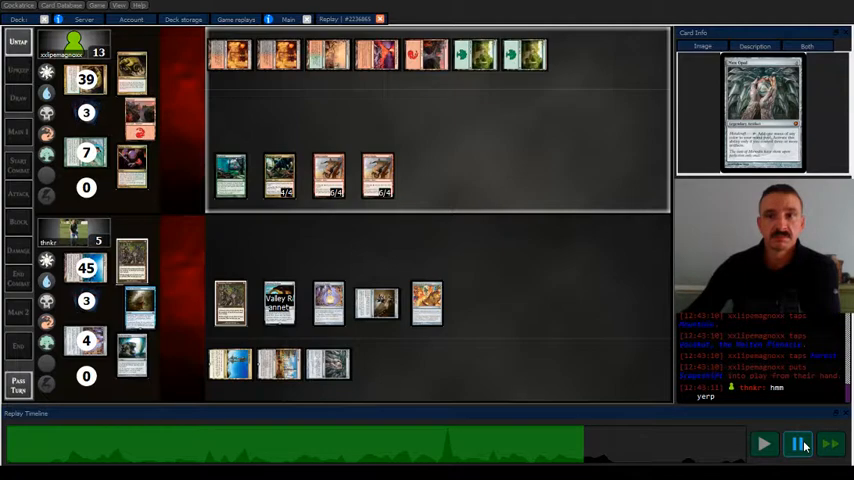